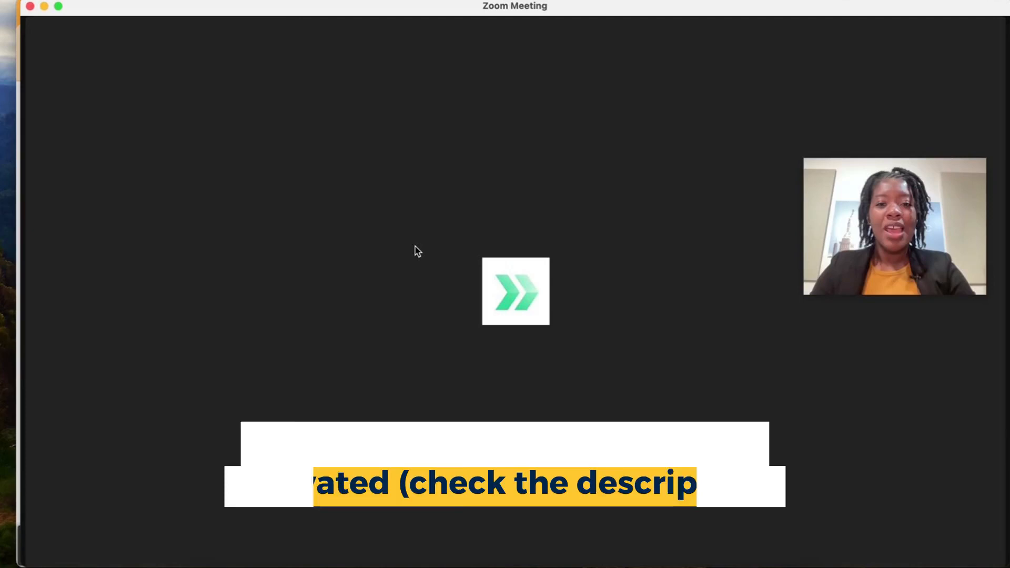
mouse_move(415, 251)
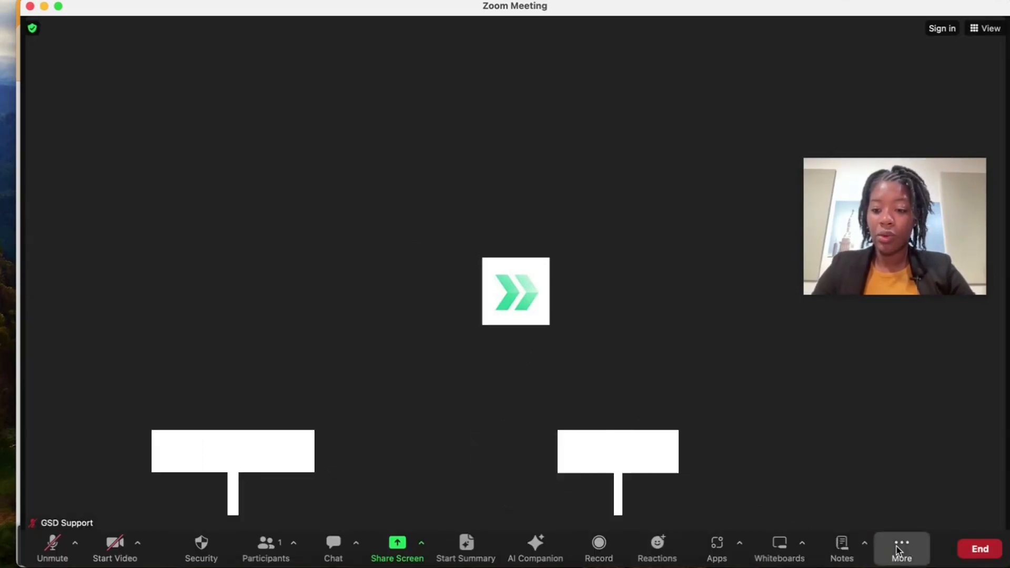
- Show the More menu with Live on YouTube and other streaming choices
left_click(901, 550)
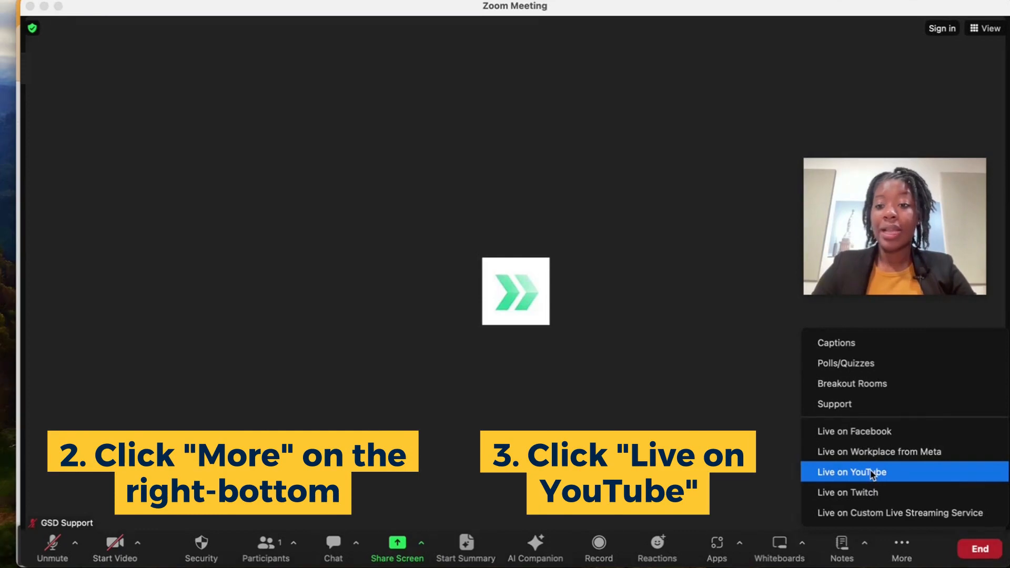
- Choose Live on YouTube, select the Google account and allow Zoom to manage it
left_click(851, 471)
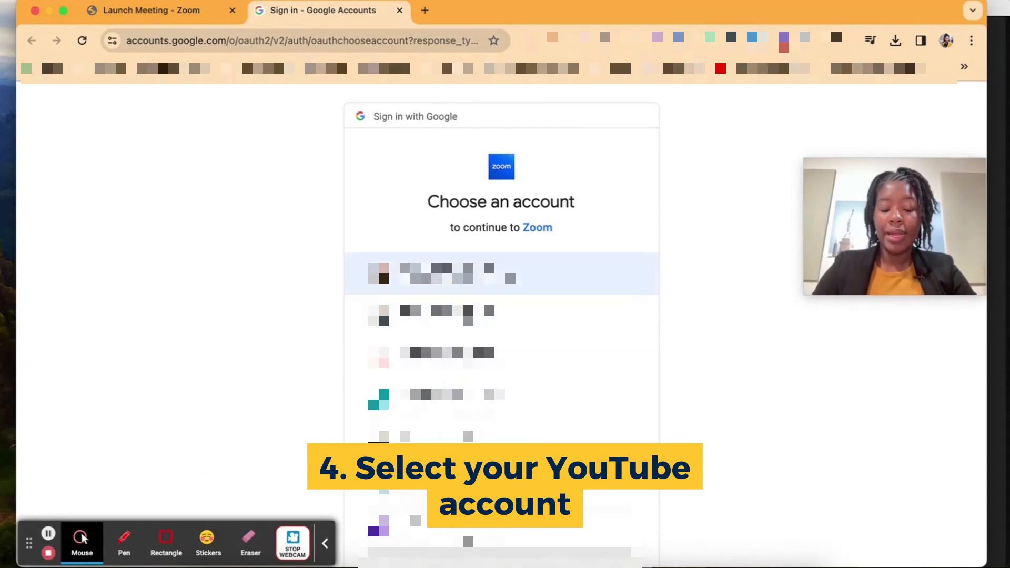
left_click(470, 275)
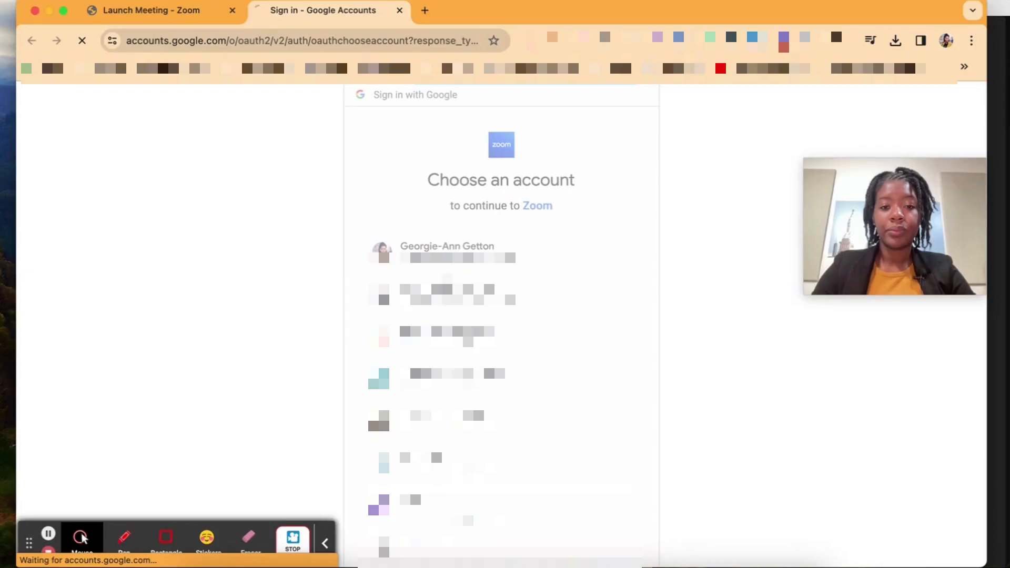
left_click(447, 251)
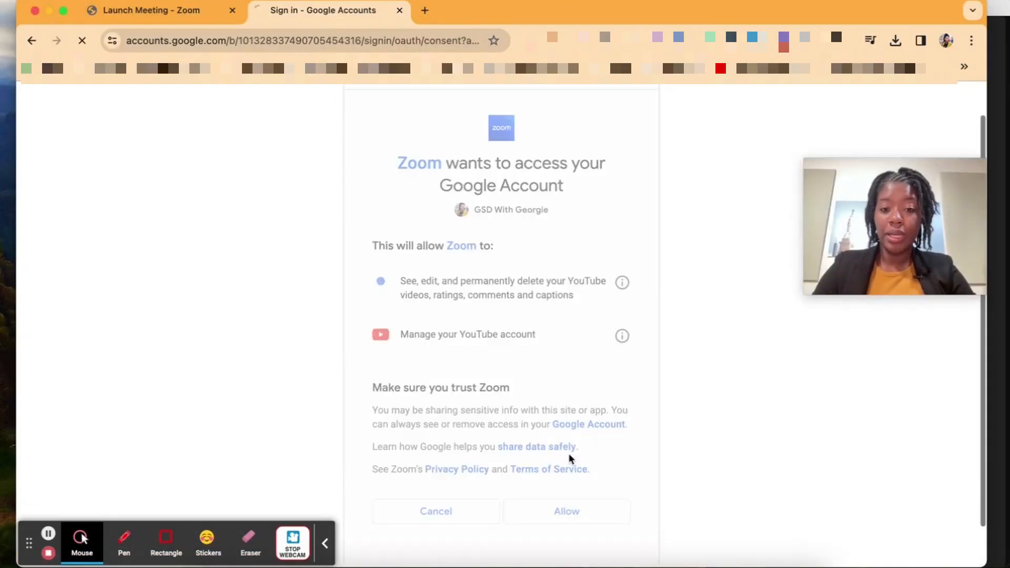
left_click(566, 511)
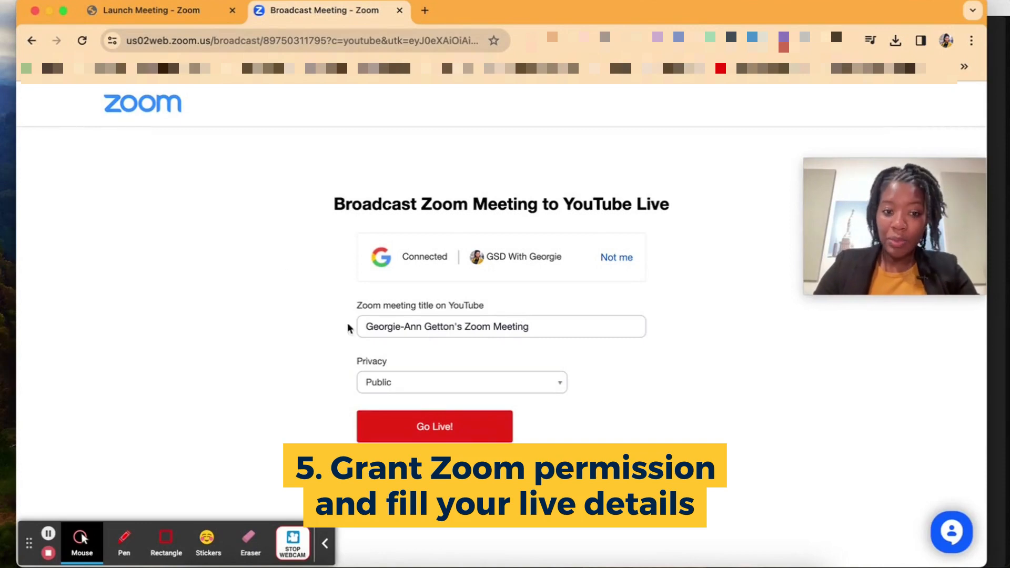
- Prefix the title with 'Test Meeting', set privacy to Unlisted and go live
type("Teat")
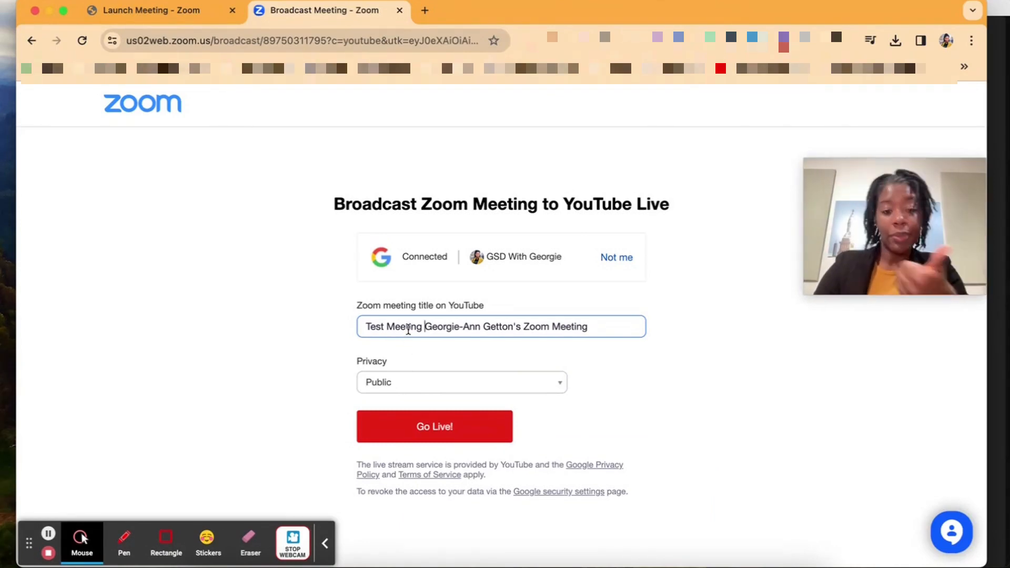
left_click(461, 383)
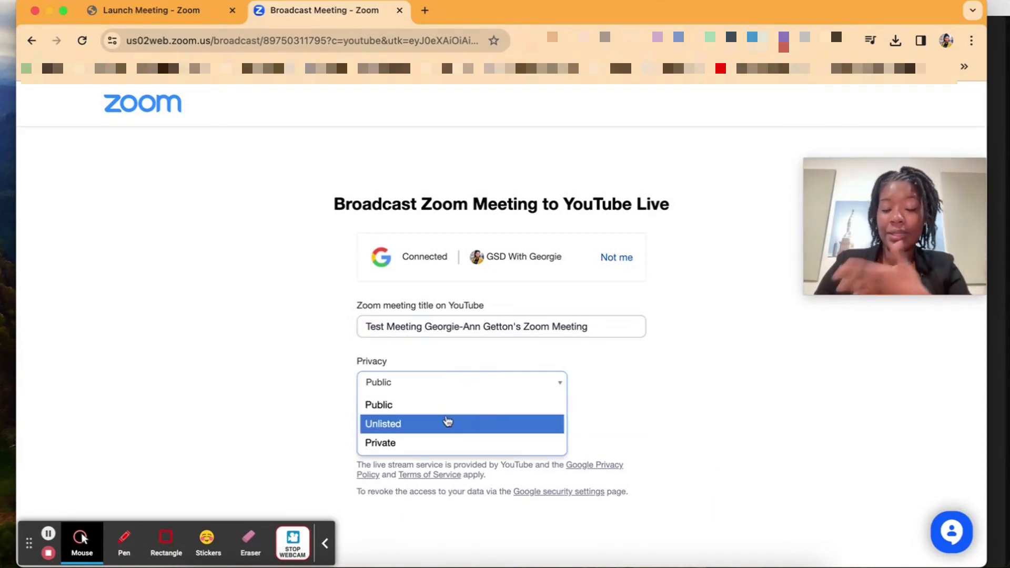
mouse_move(449, 419)
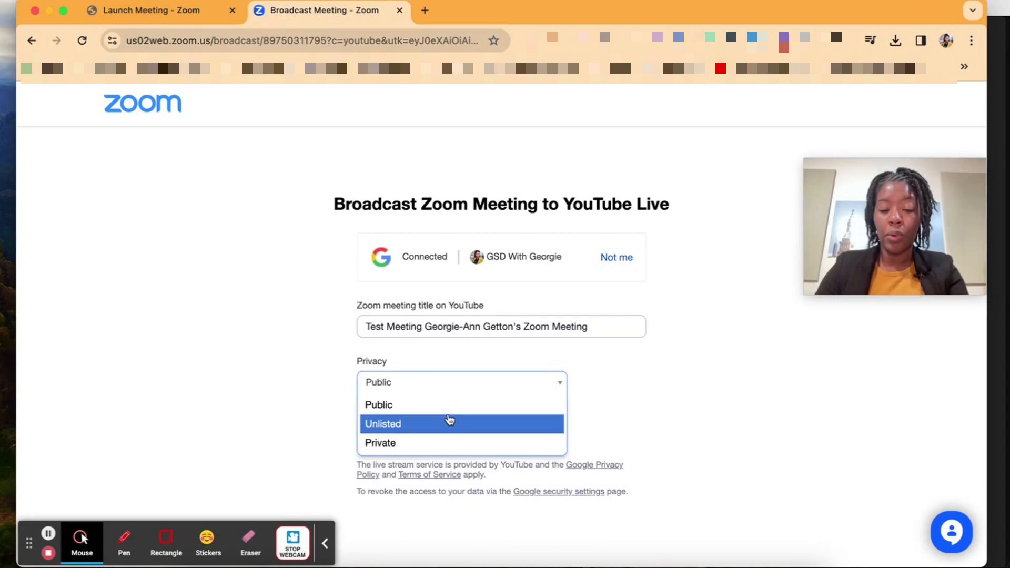
mouse_move(423, 420)
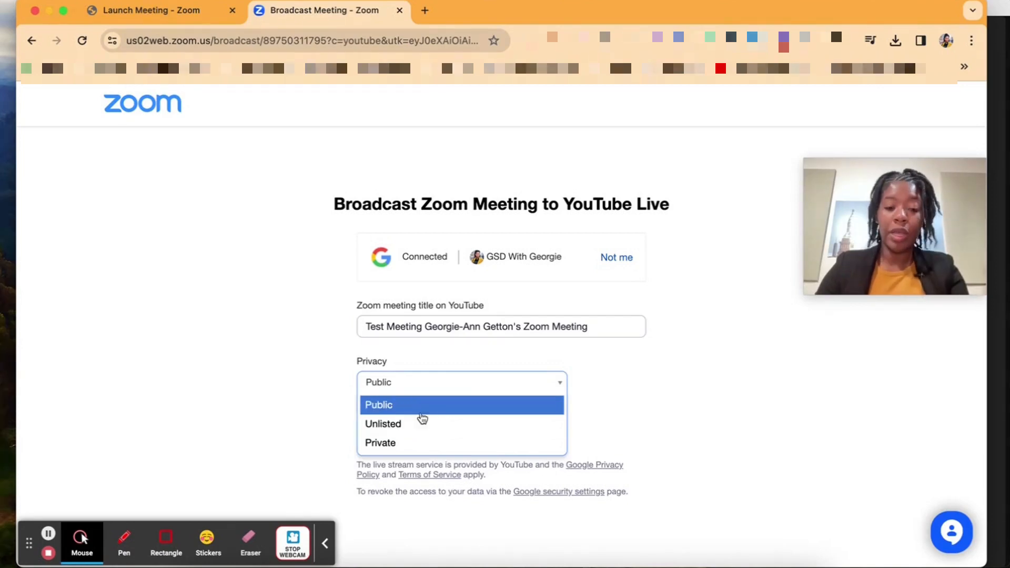
left_click(383, 424)
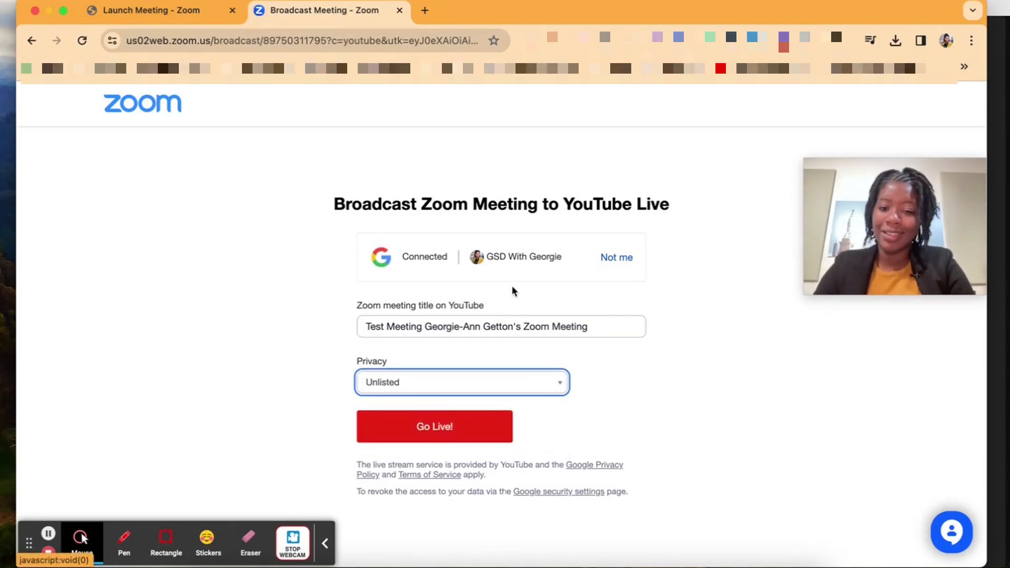
left_click(436, 427)
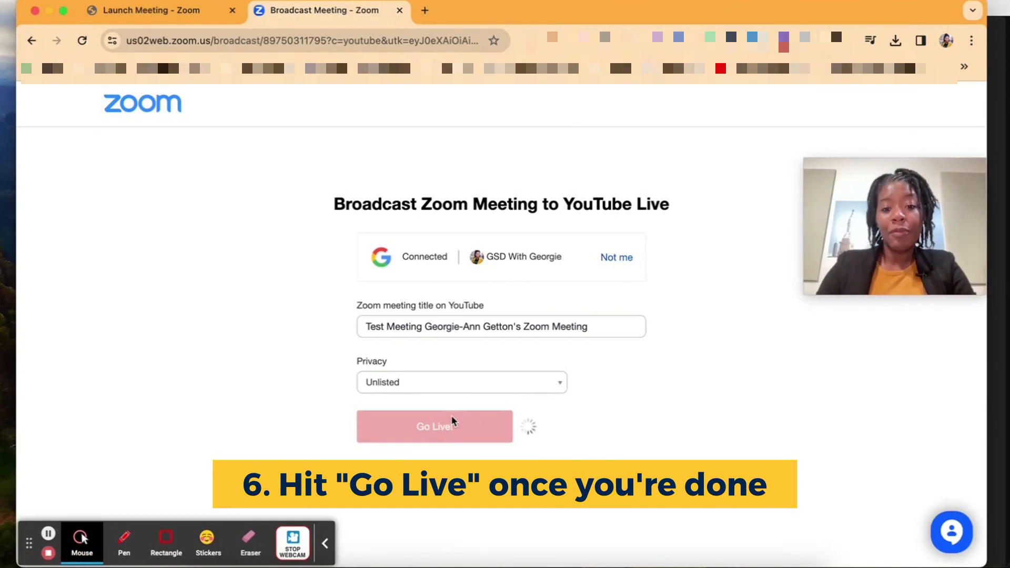
- Acknowledge the 'This meeting is being livestreamed' notice with Got It
left_click(435, 426)
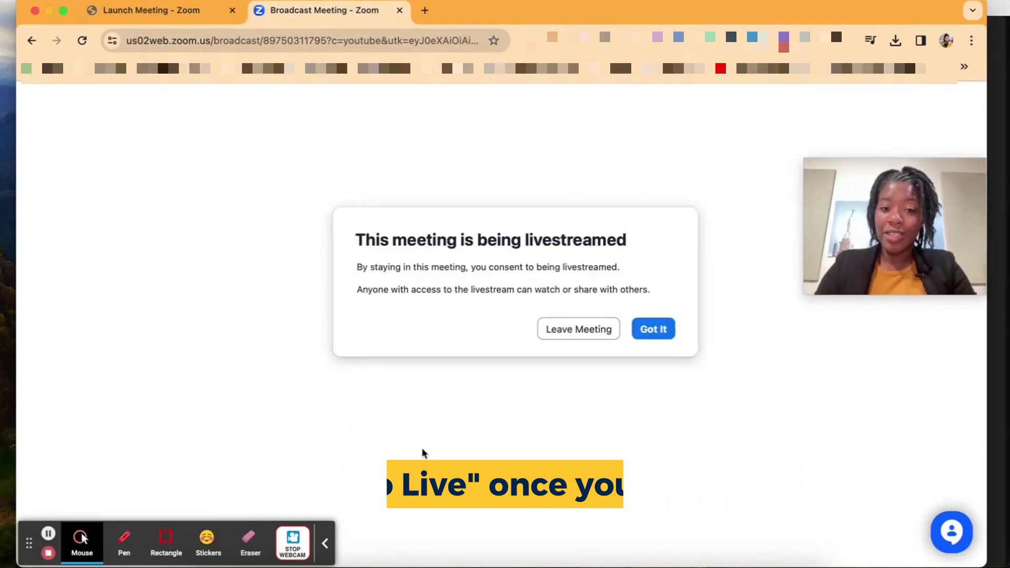
left_click(653, 328)
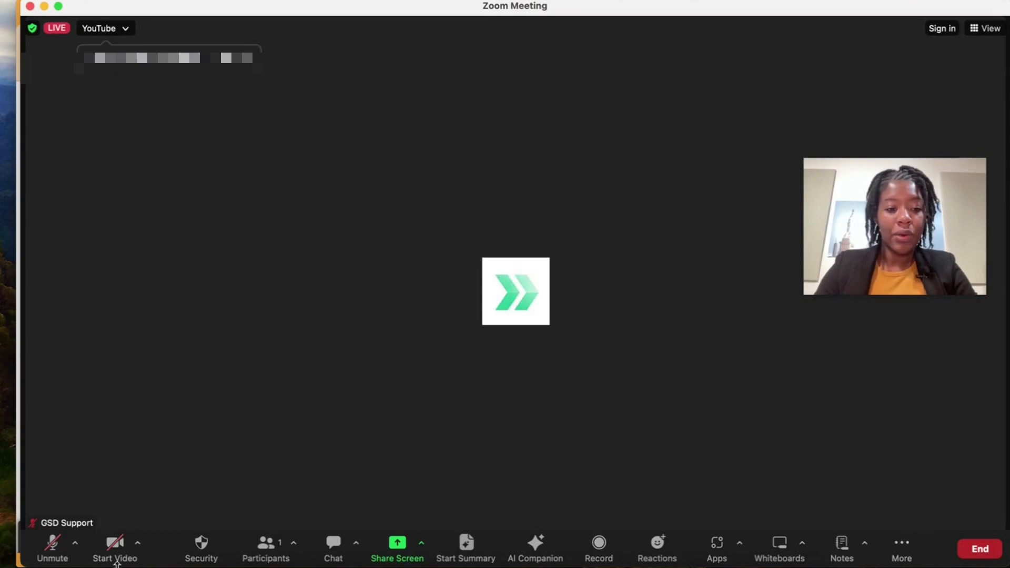
- Switch to the YouTube tab showing the unlisted Test Meeting stream playing live
left_click(114, 558)
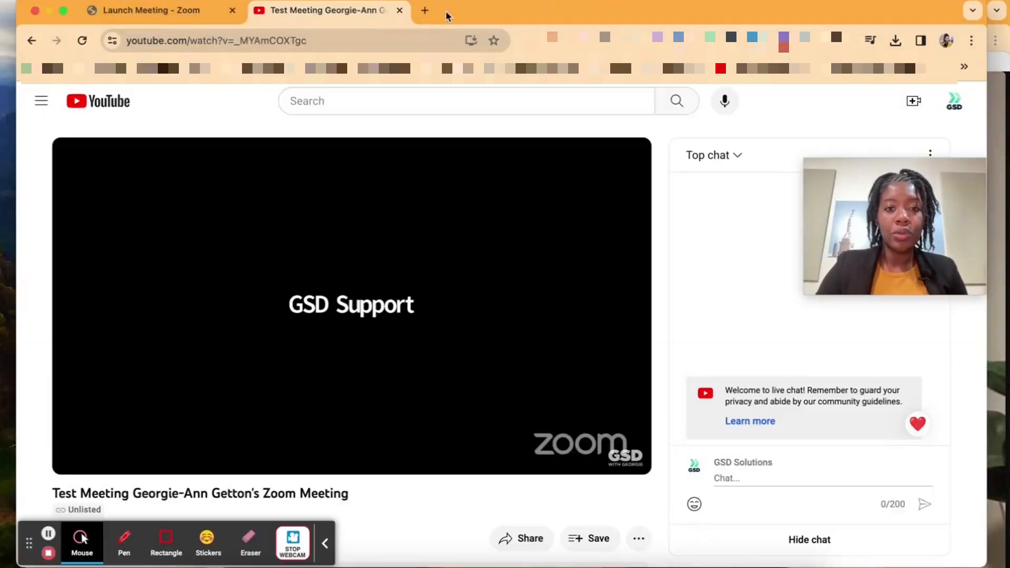
mouse_move(407, 476)
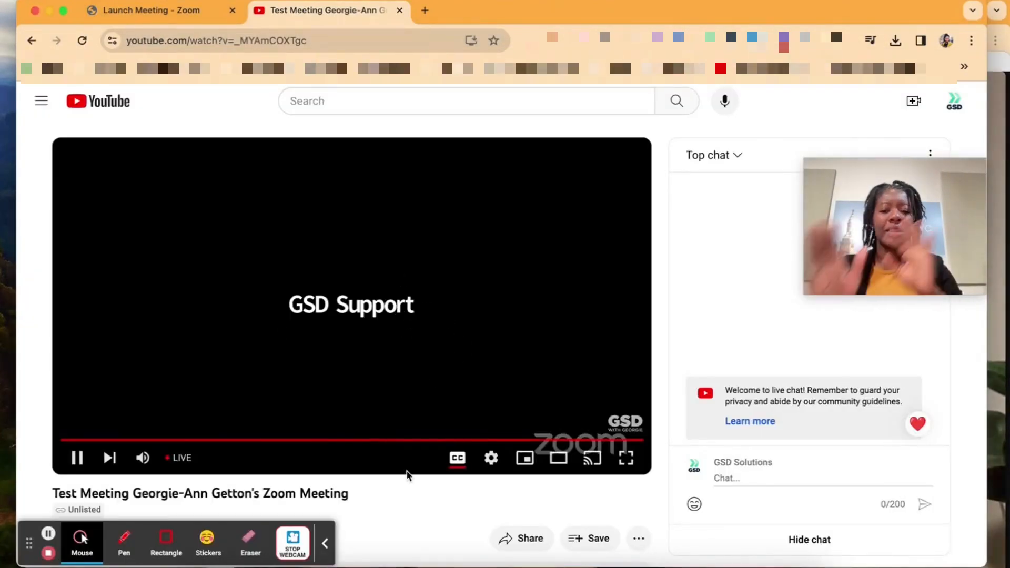